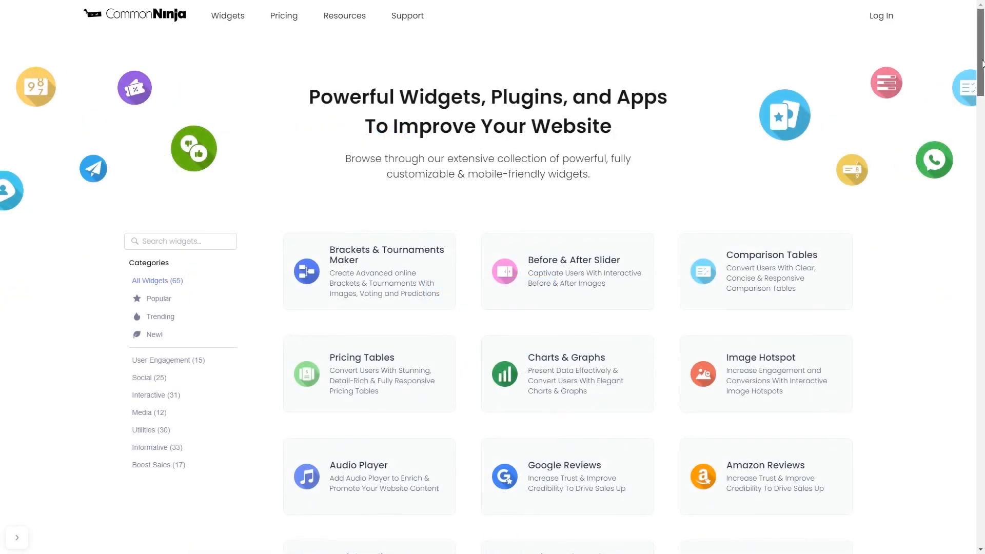
- Create a new What's New Popup from the widget catalog, opening the default three-update popup
scroll("down", 3)
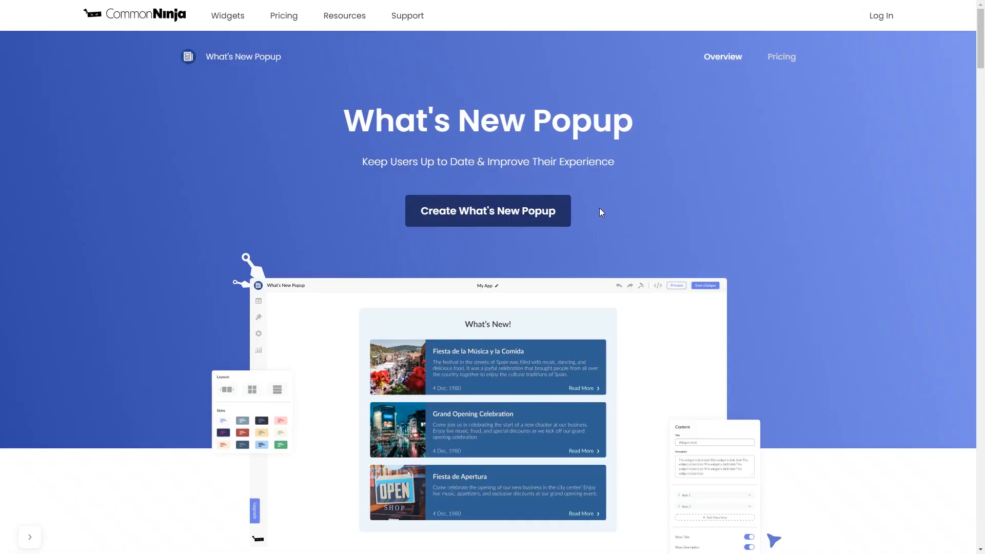
mouse_move(569, 228)
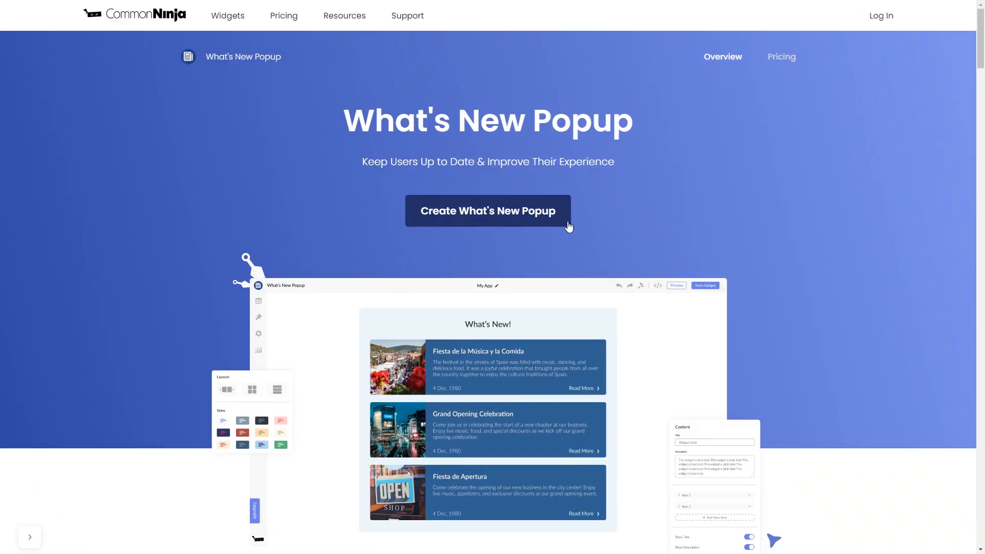
mouse_move(562, 223)
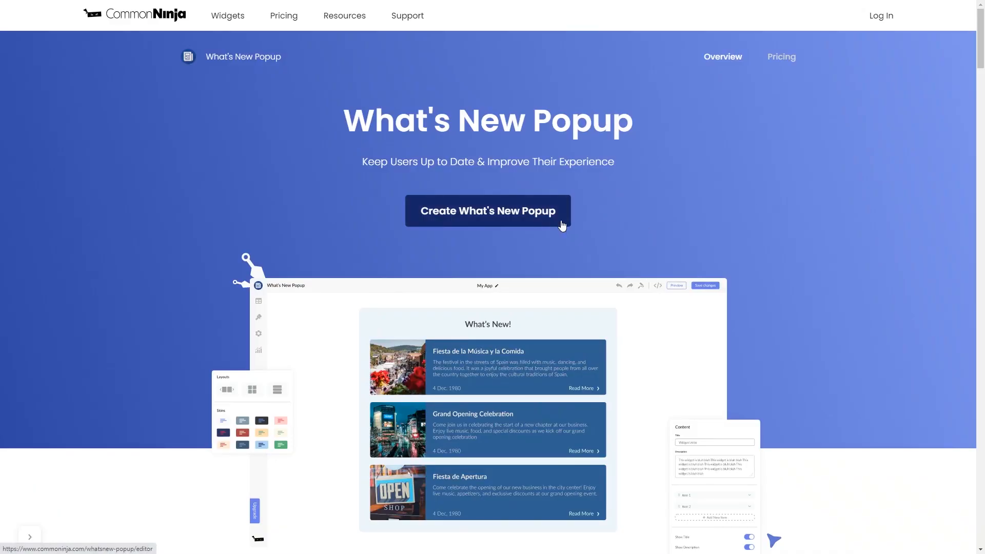
left_click(487, 210)
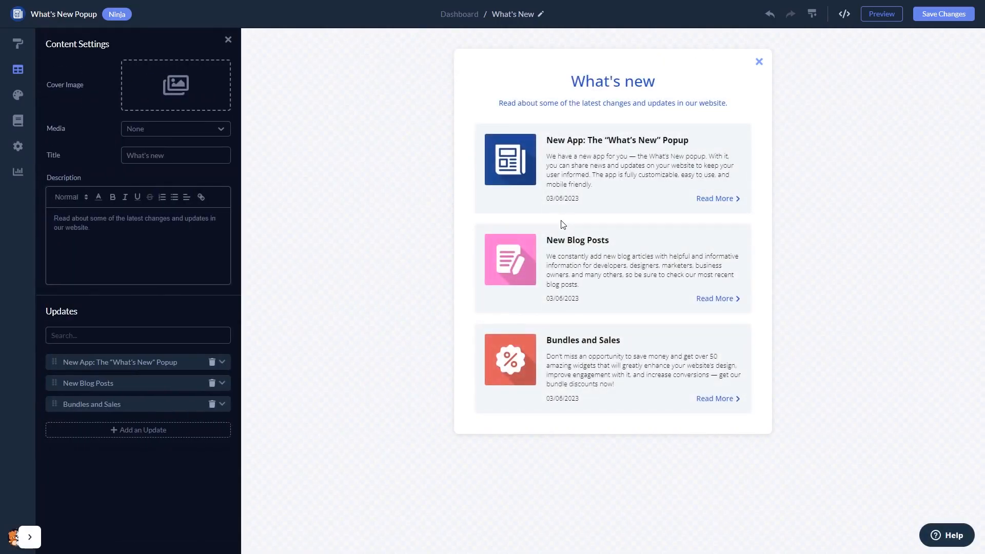
- Add an Unsplash cover photo of hands typing on a laptop above the title
left_click(119, 362)
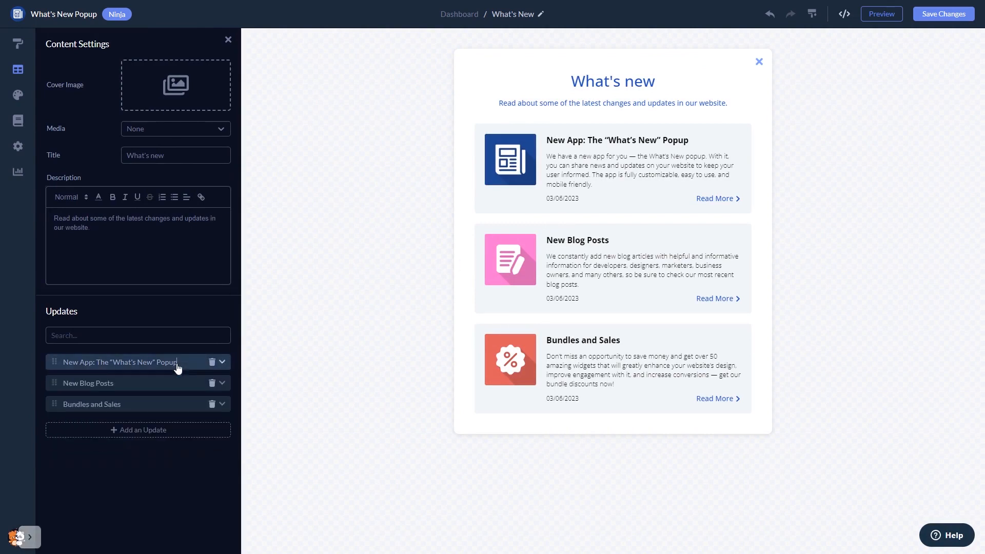
left_click(176, 85)
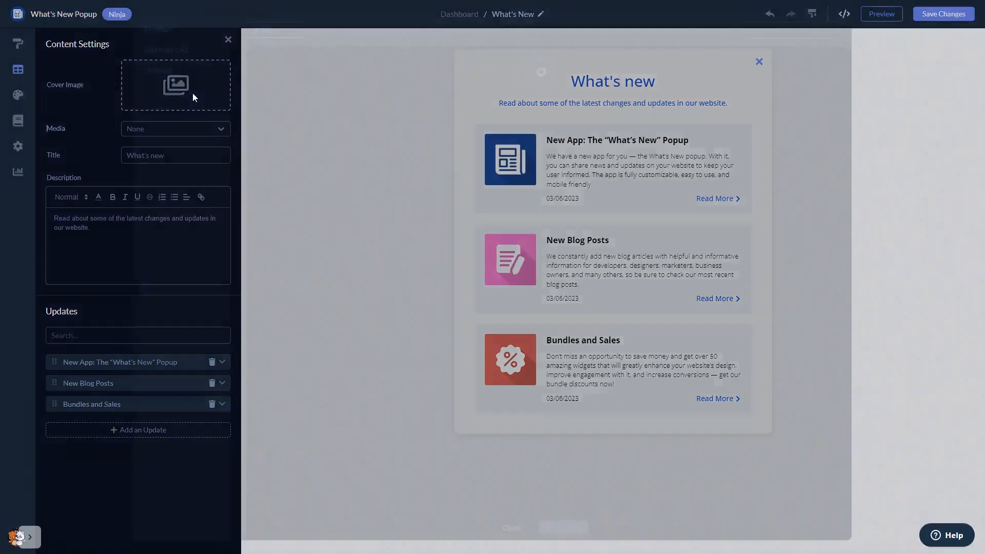
left_click(175, 86)
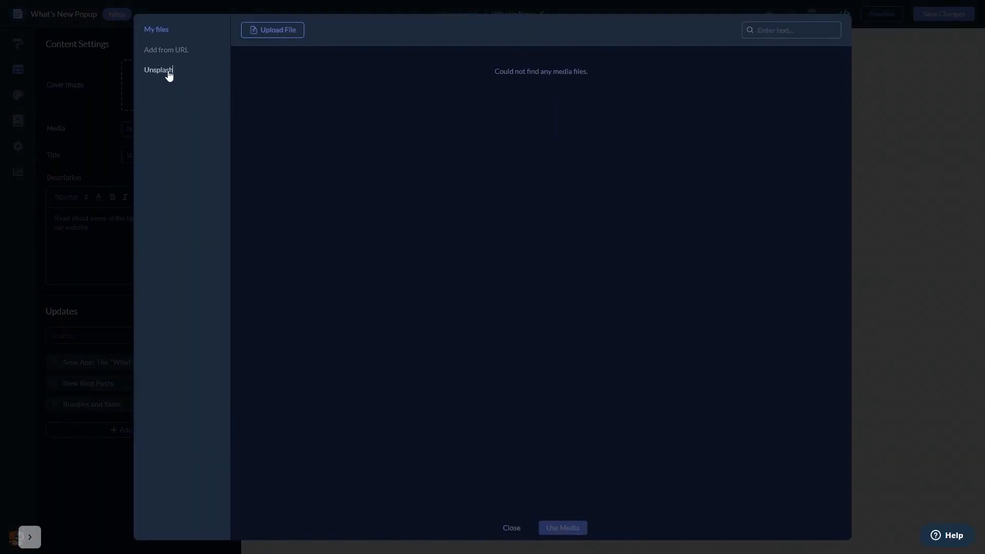
left_click(159, 69)
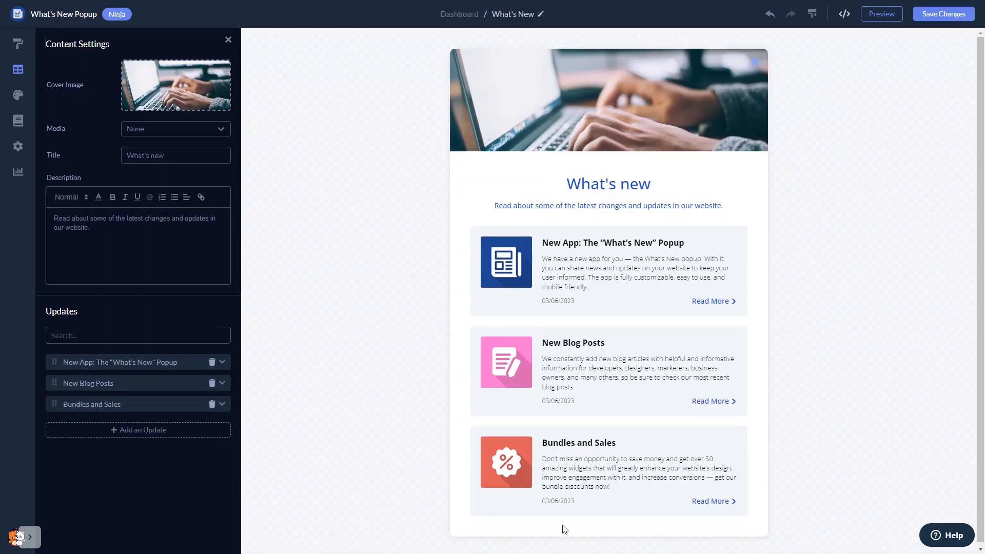
mouse_move(285, 349)
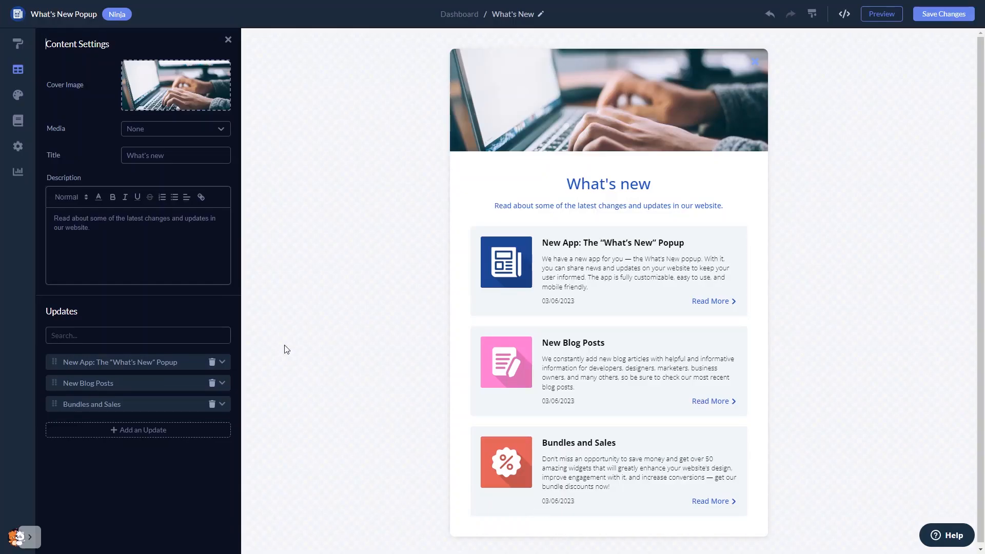
- Choose the layout that places the cover photo below the updates
left_click(18, 44)
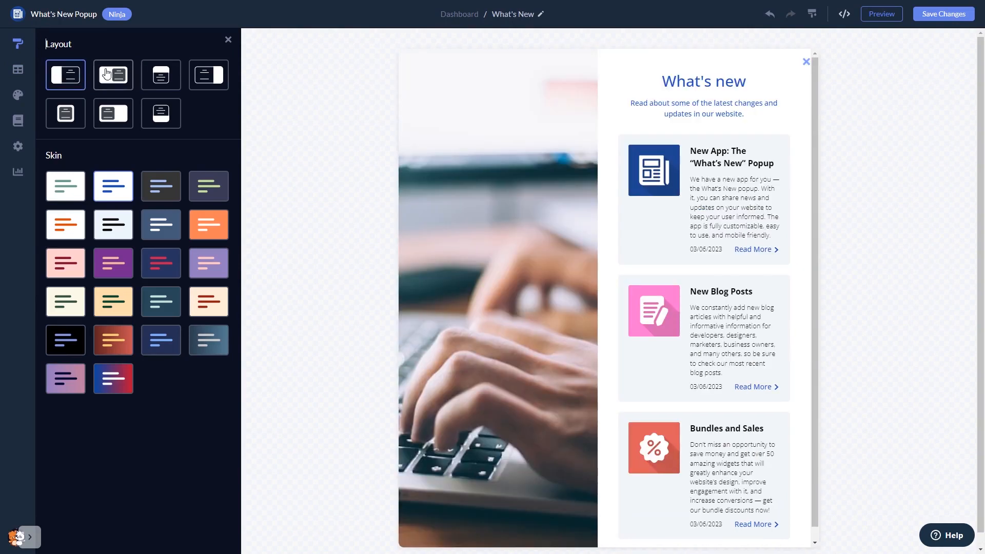
left_click(160, 74)
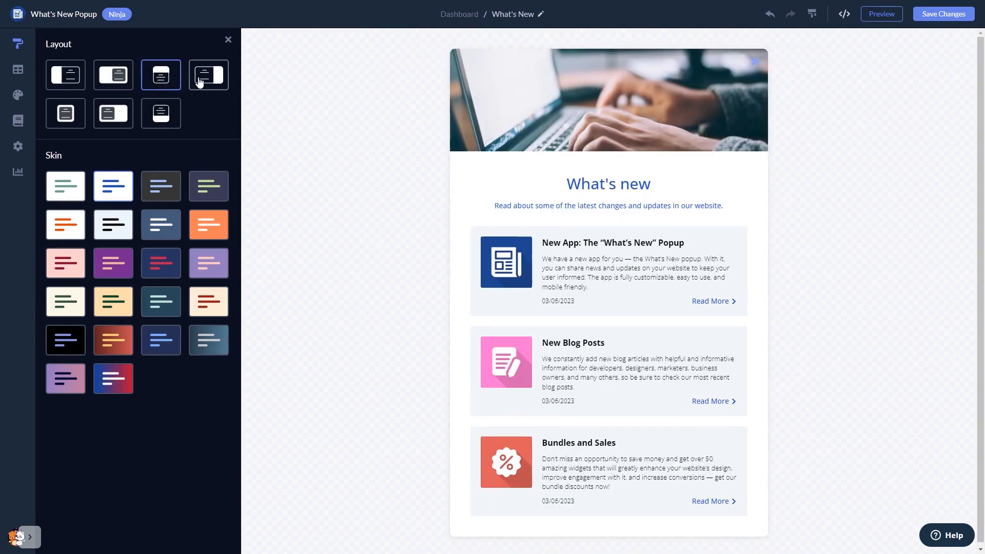
left_click(161, 113)
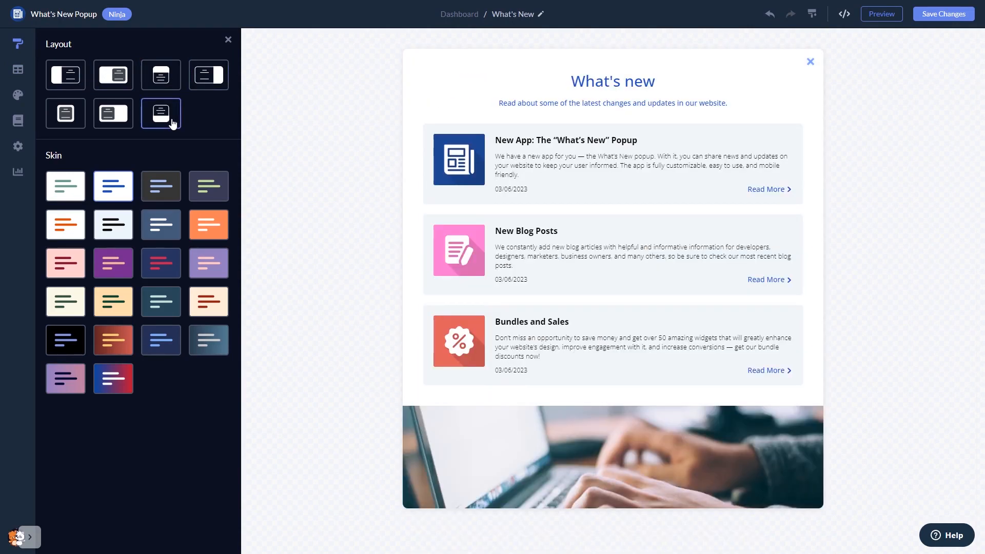
left_click(208, 186)
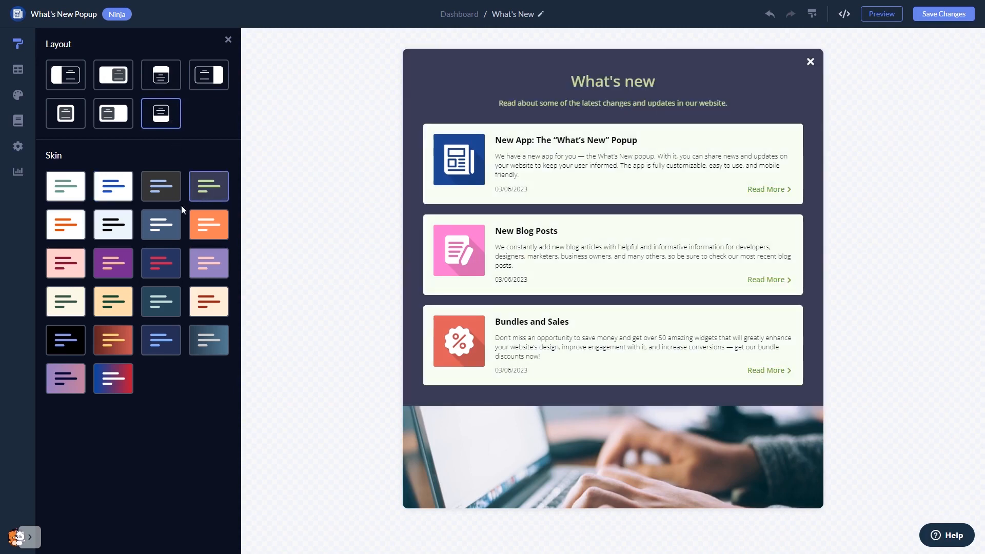
- Try dark and orange skins, then apply the navy skin with red headings
left_click(209, 224)
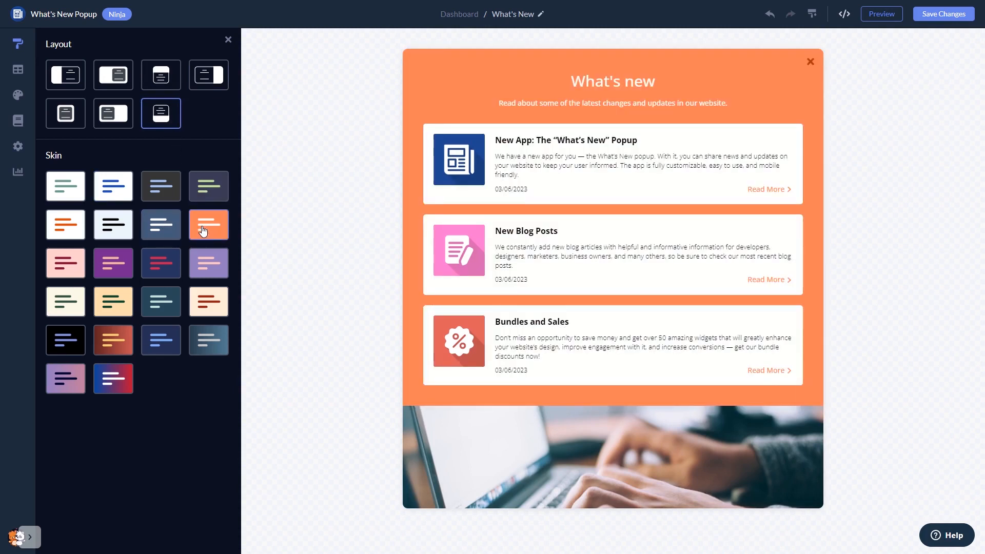
left_click(162, 262)
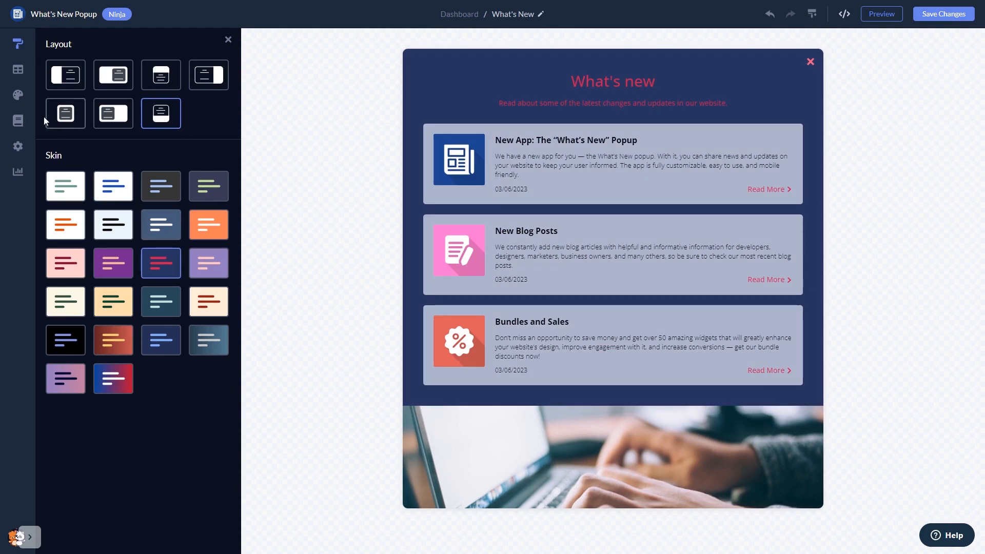
left_click(18, 95)
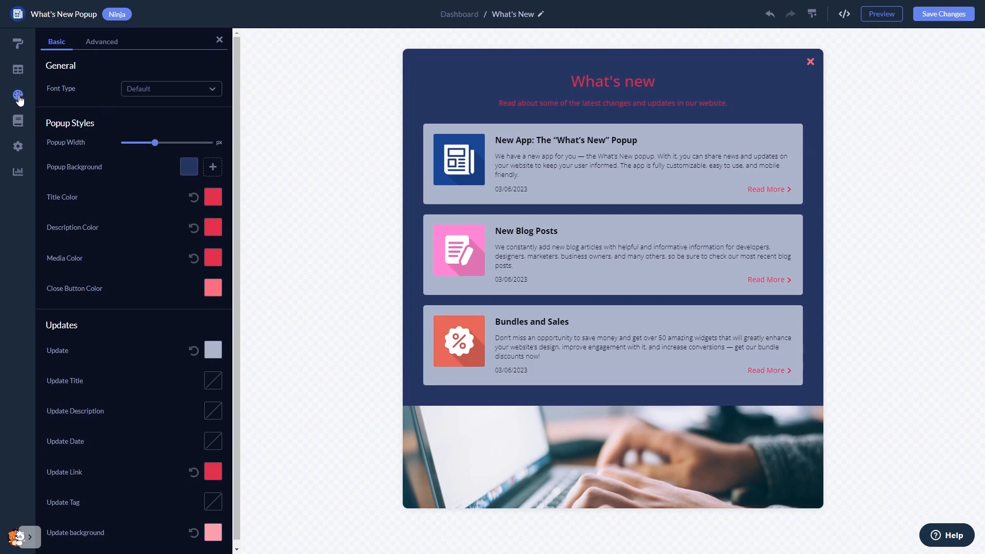
- Review the style and visibility settings, leaving every popup element enabled
left_click(18, 121)
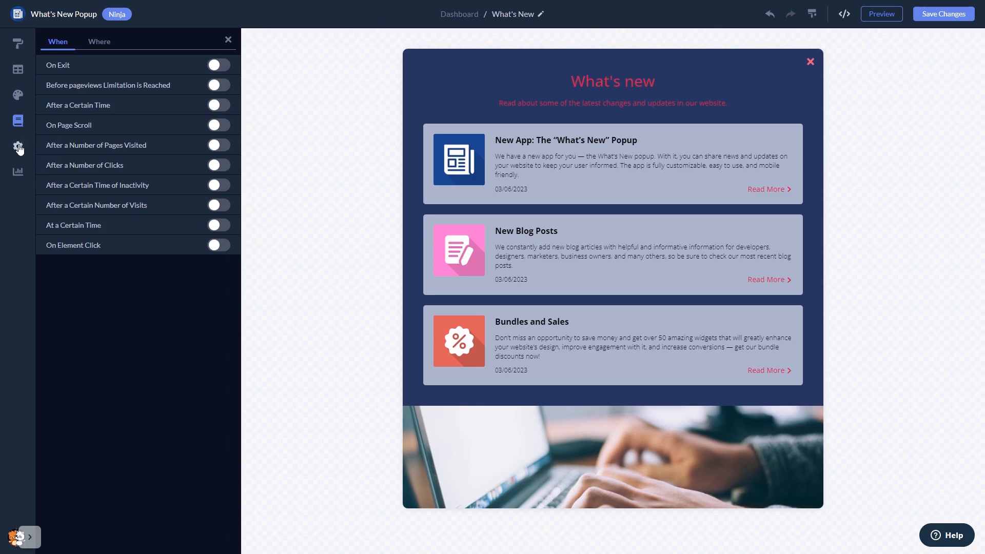
left_click(18, 147)
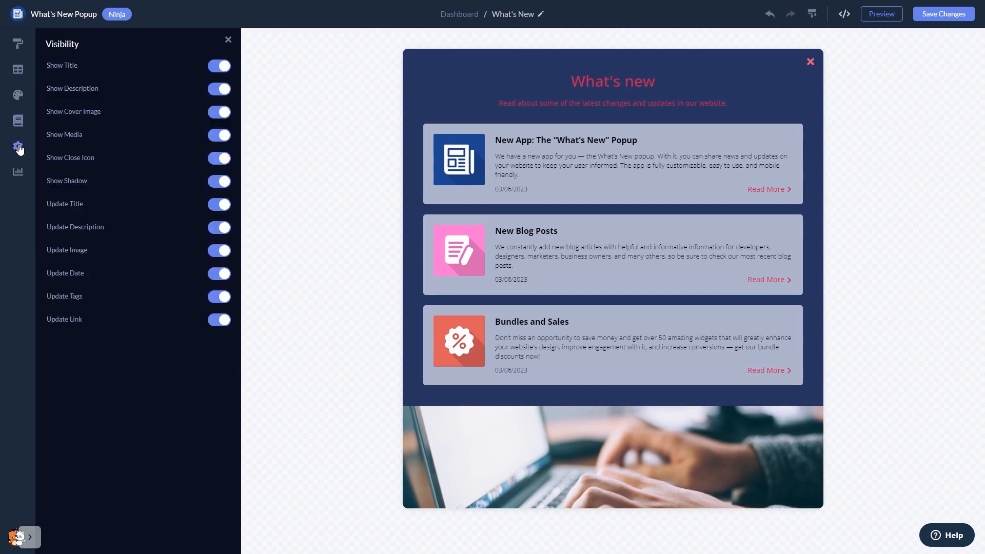
mouse_move(819, 140)
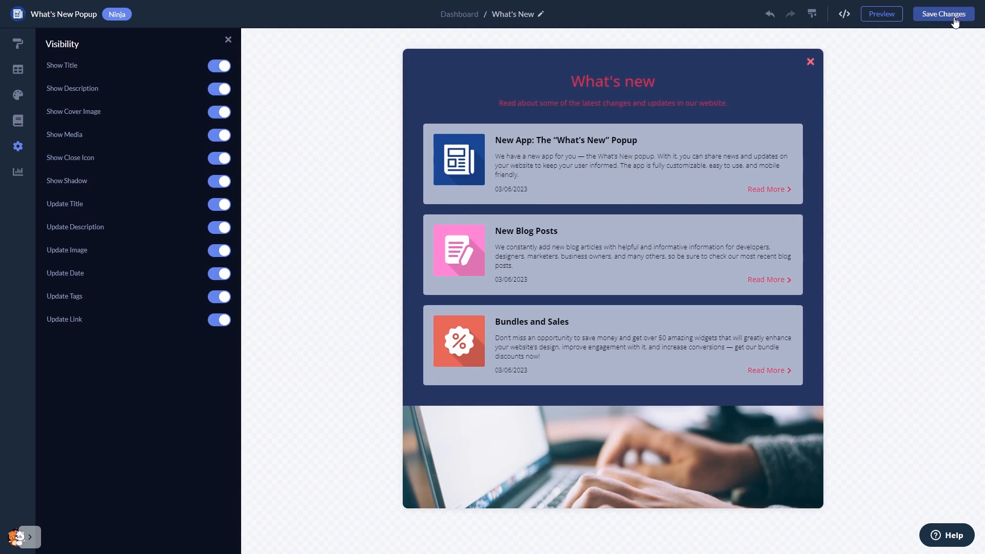
mouse_move(623, 78)
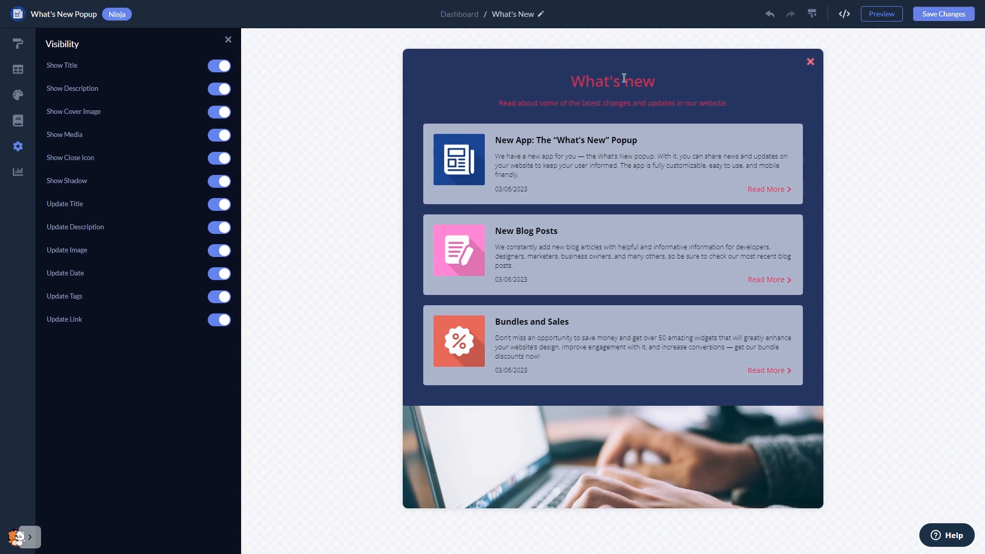
mouse_move(459, 13)
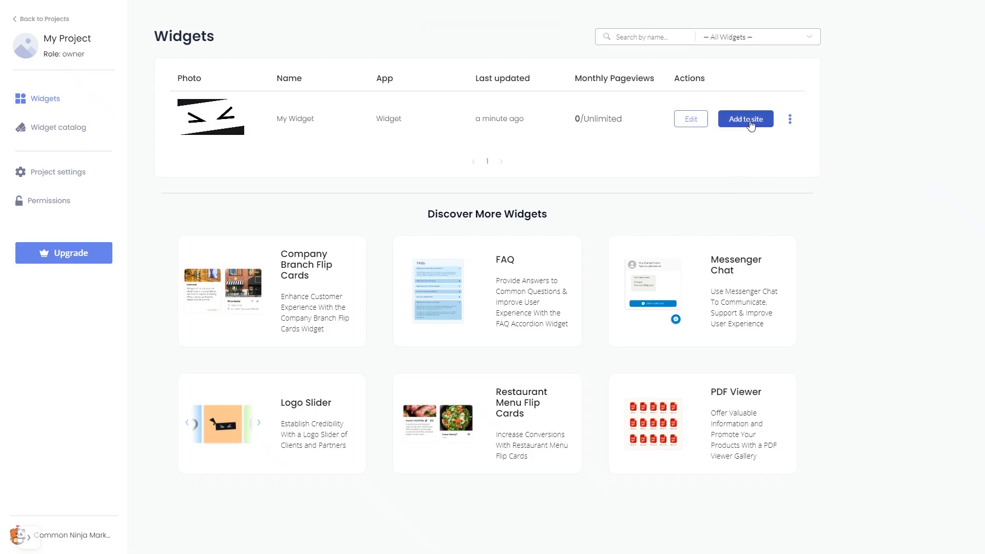
- Show the widget's installation code via Add to site and close the dialog
left_click(745, 119)
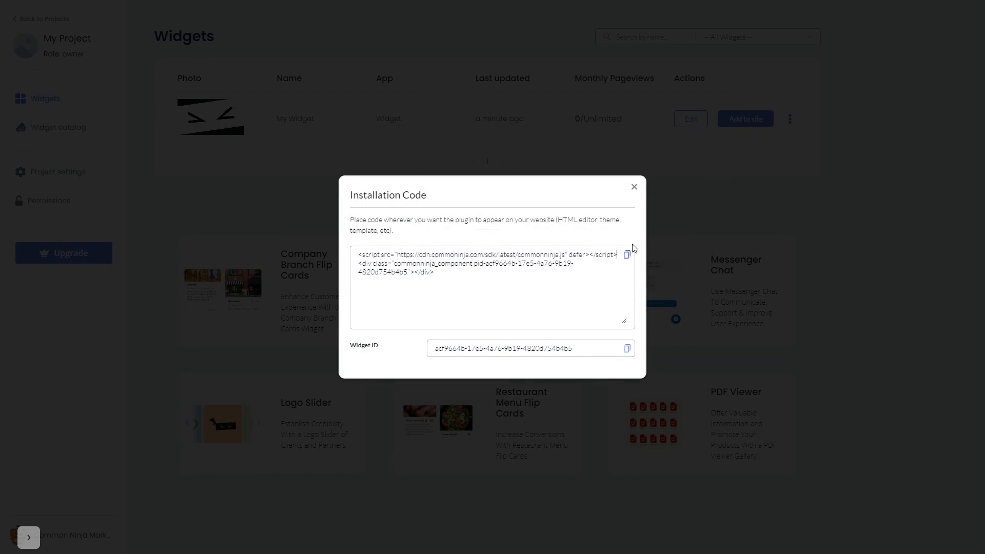
mouse_move(633, 191)
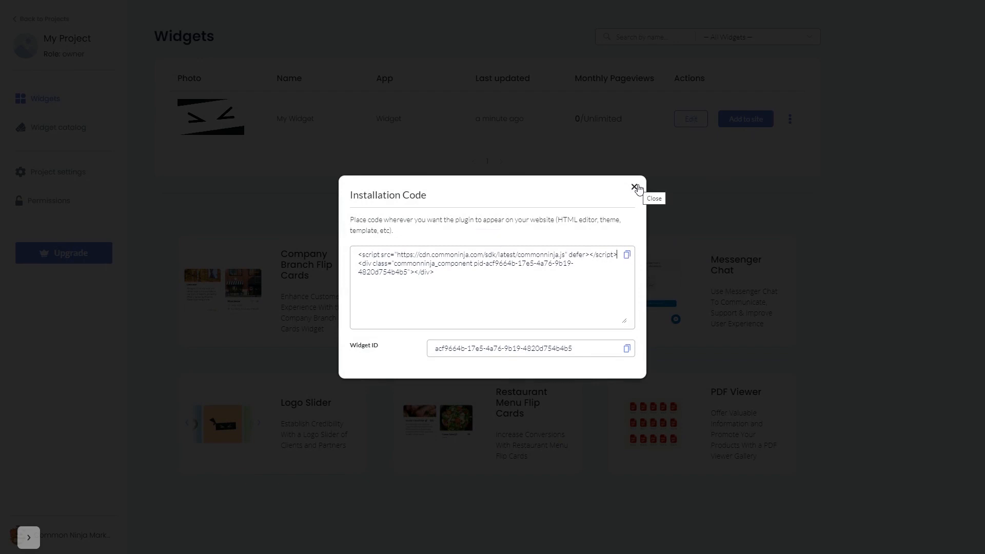
left_click(636, 189)
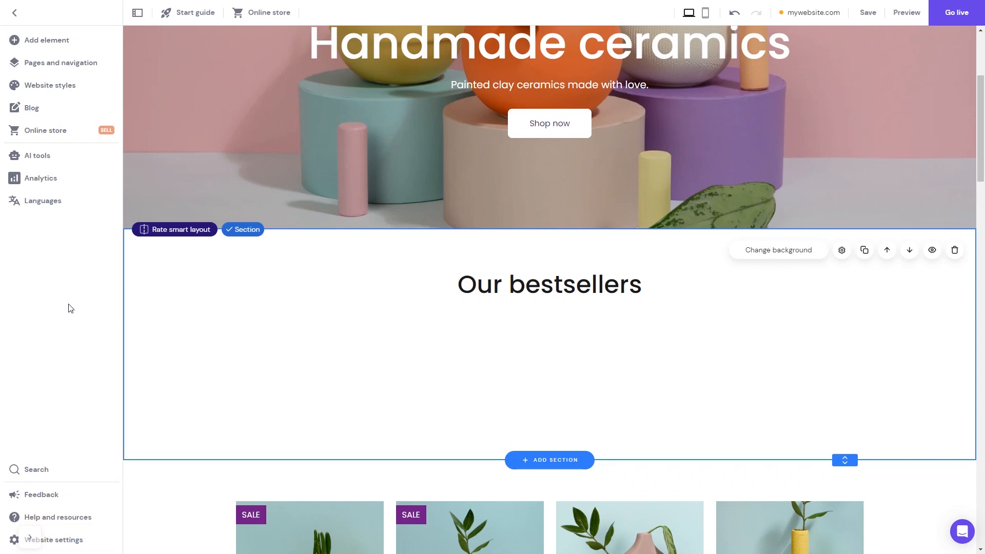
mouse_move(78, 253)
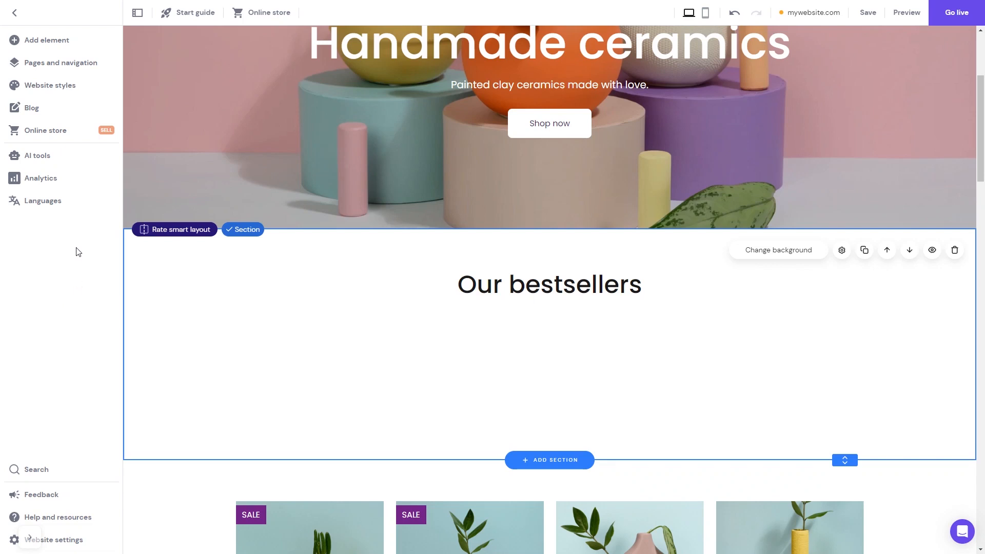
mouse_move(46, 40)
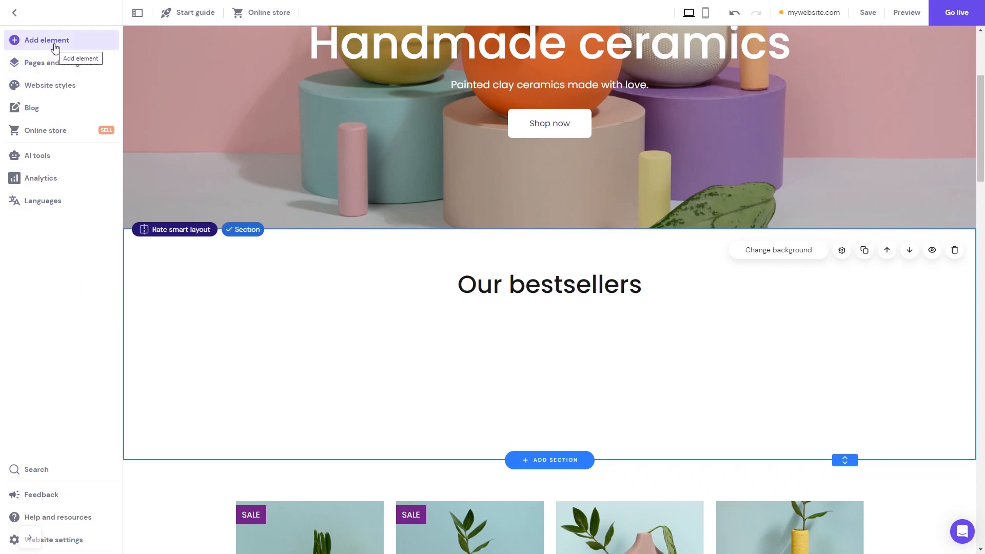
- Add an Embed code element into the Our bestsellers section
left_click(45, 40)
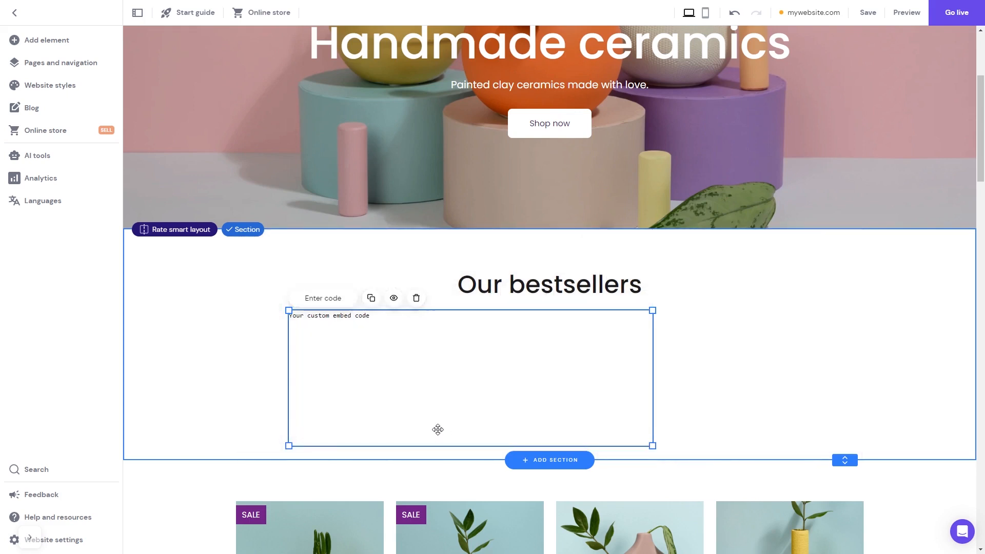
- Paste the Common Ninja script into the embed block and apply it
left_click(322, 298)
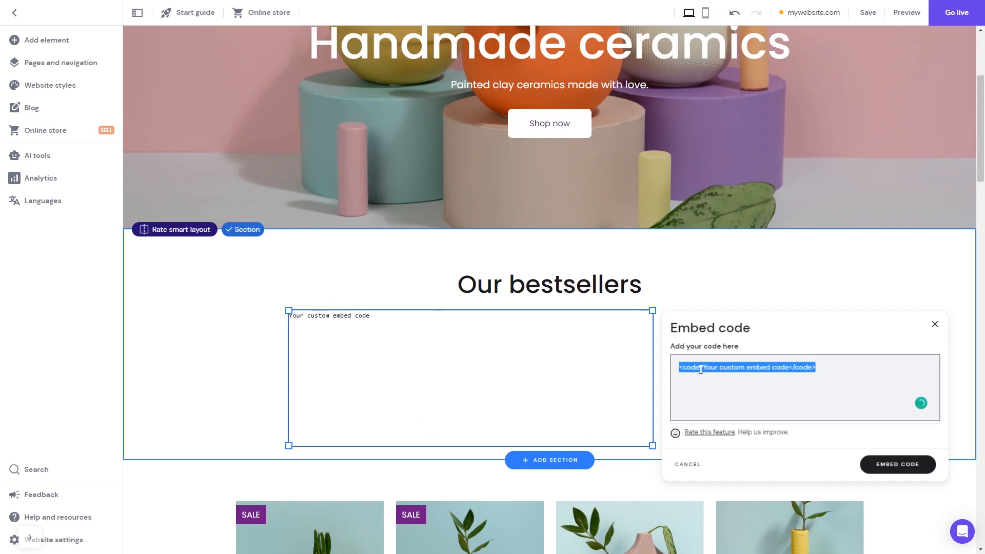
type("<script src=\"https://cdn.commonninja.com/sdk/latest/commonninja.js\" defer></script> <div class=\"commonninja_component pid-8daf3611-60ff-482a-9b50-e9581cf2afd3\"></div>")
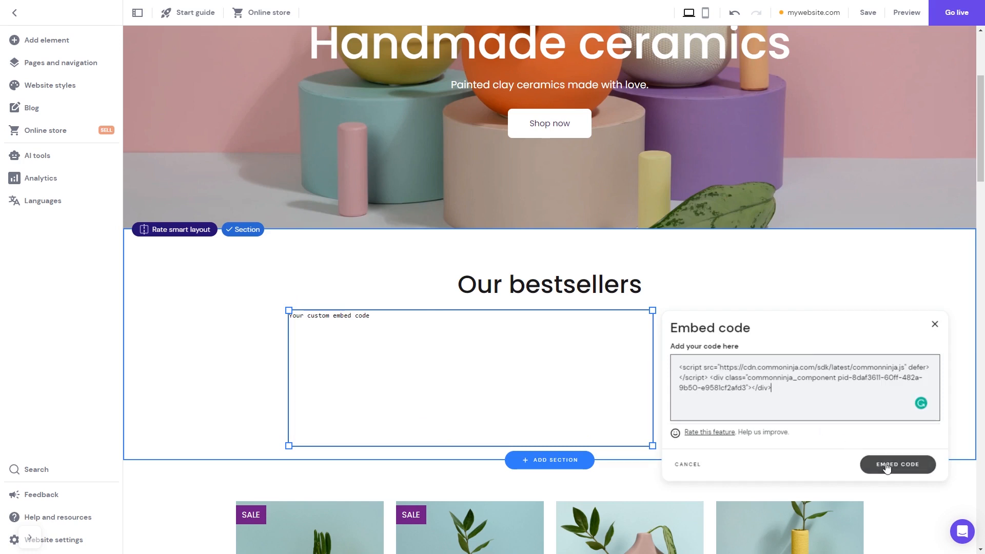
left_click(897, 464)
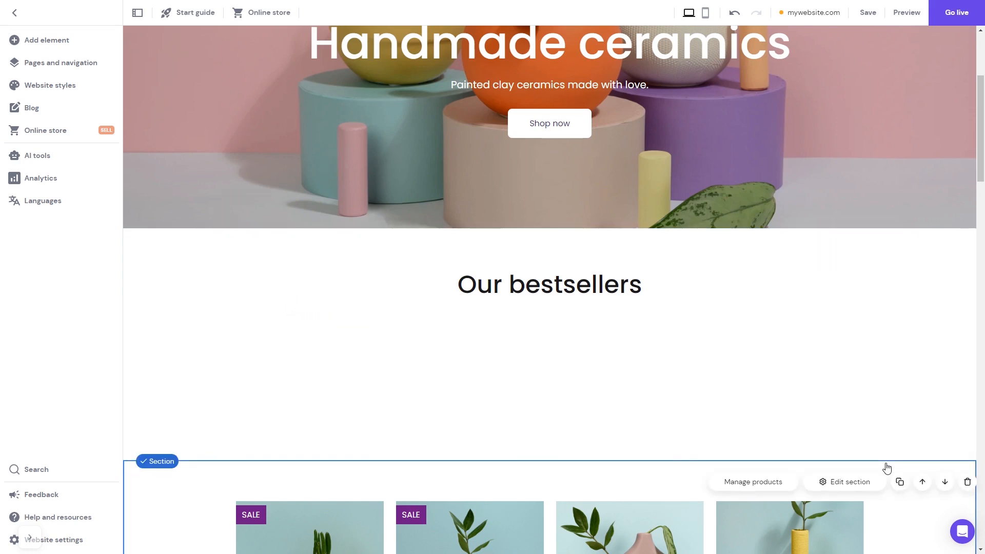